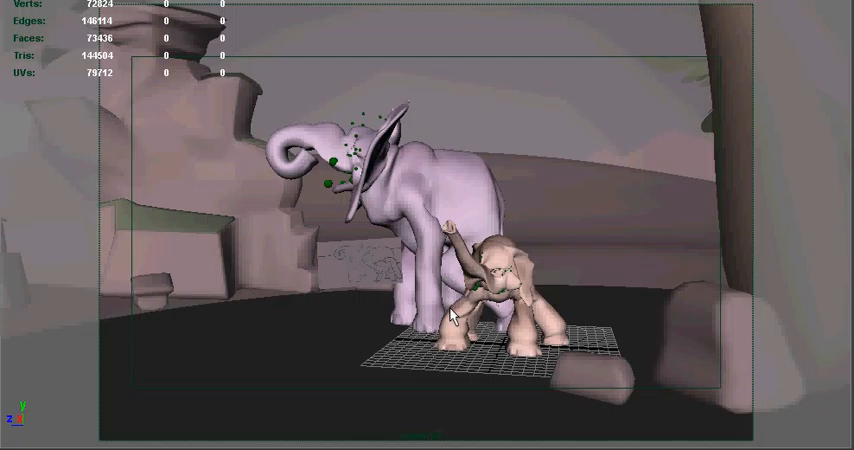
pyautogui.moveTo(373, 162)
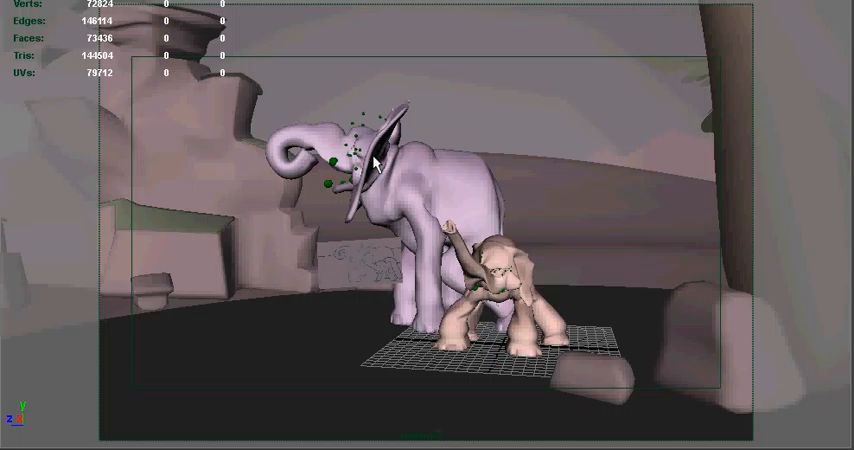